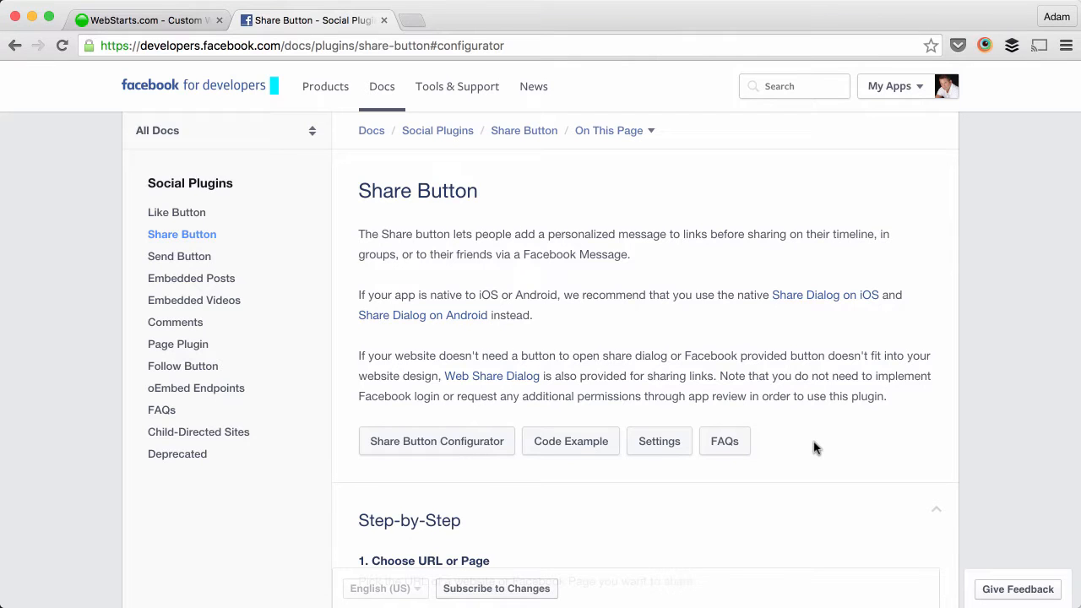
scroll("down", 3)
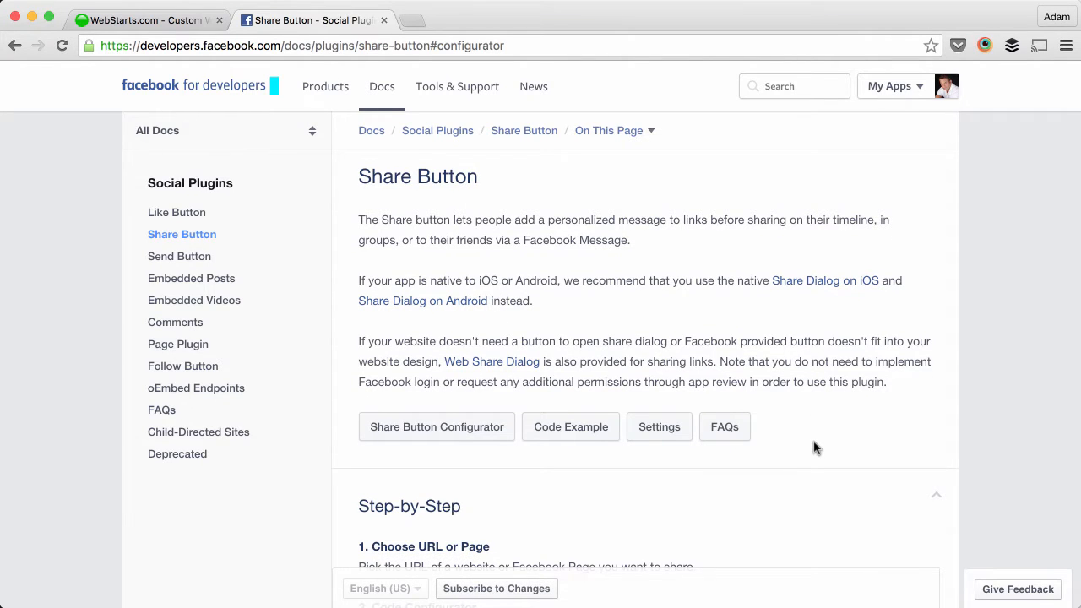
scroll("down", 3)
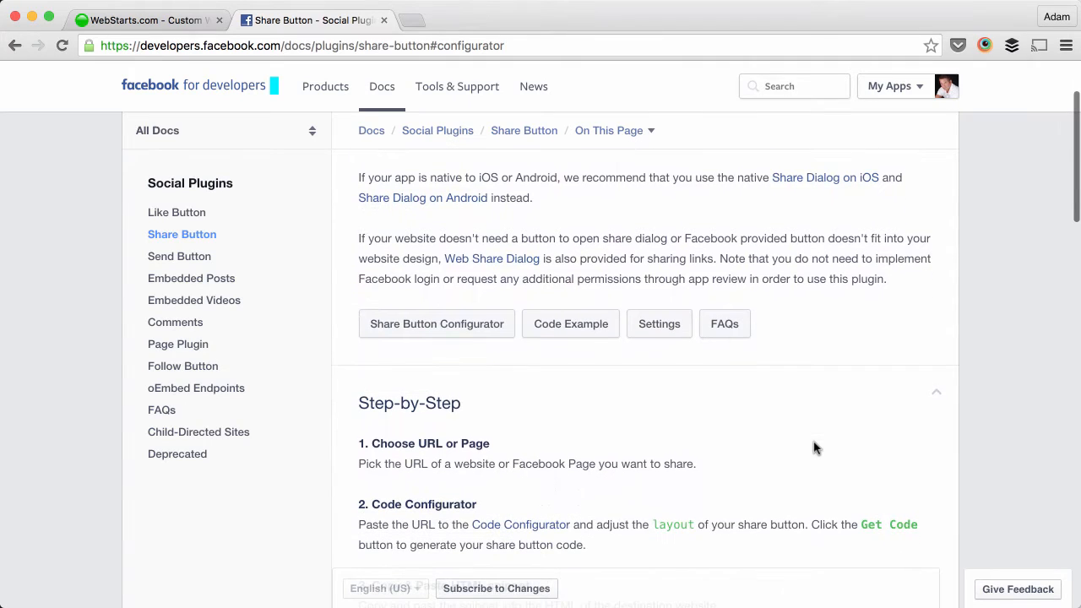
scroll("up", 3)
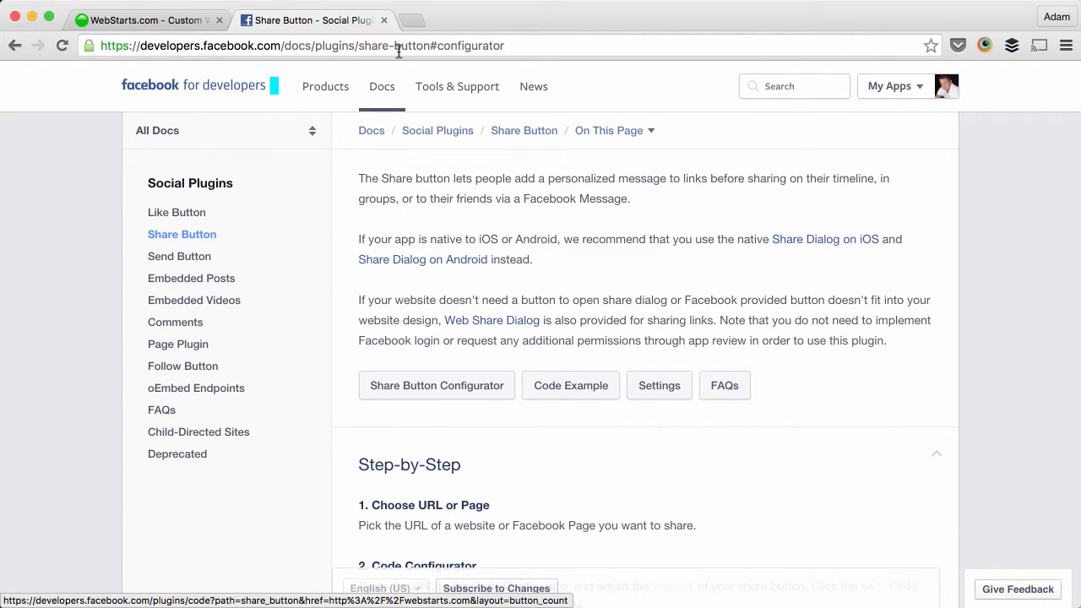
left_click(458, 392)
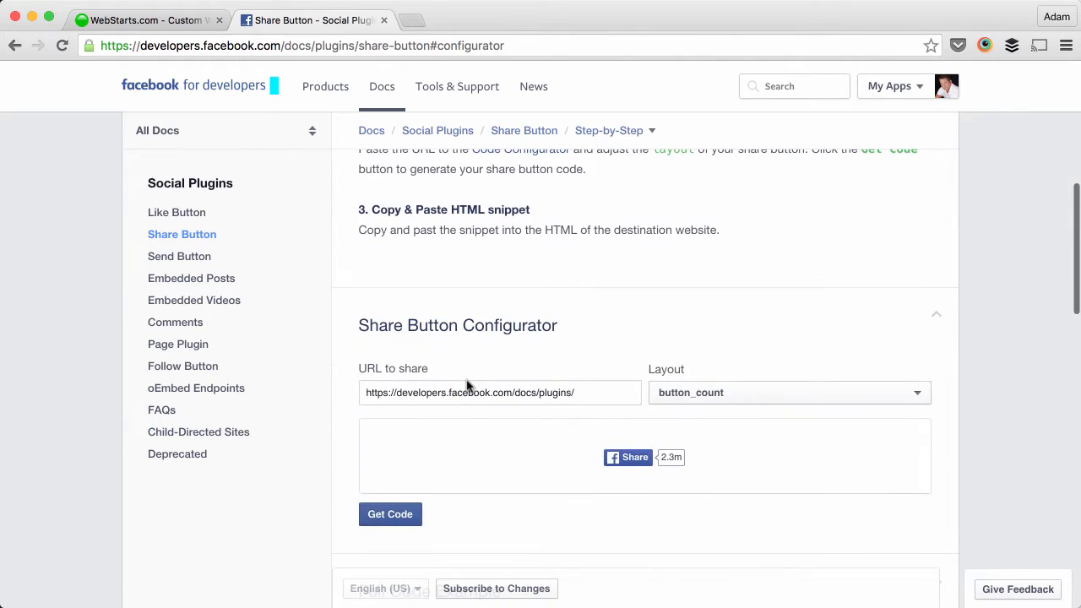
scroll("down", 3)
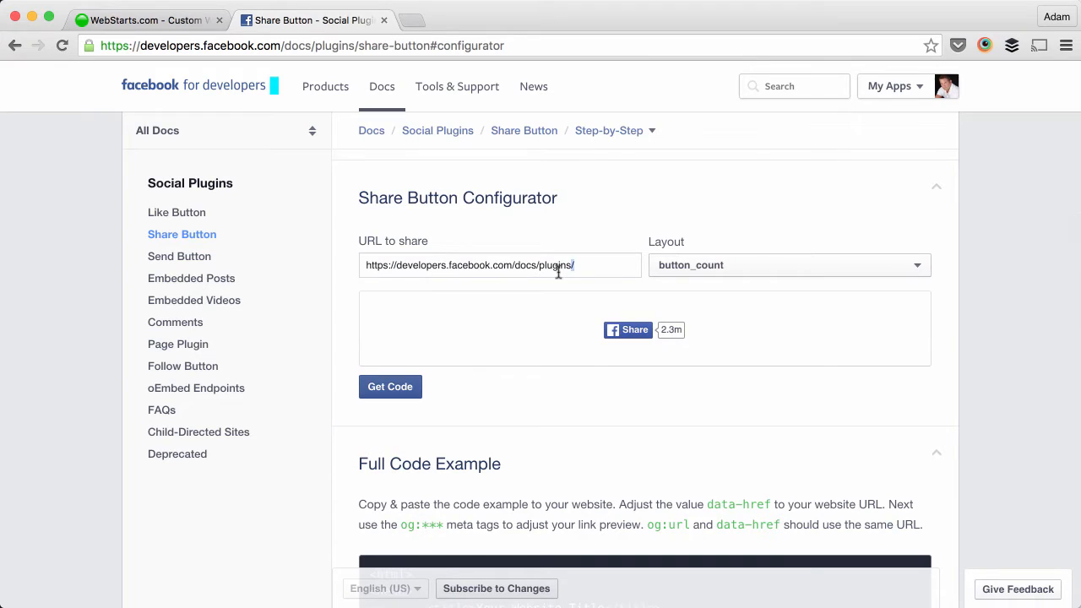
type("http://webstarts.com")
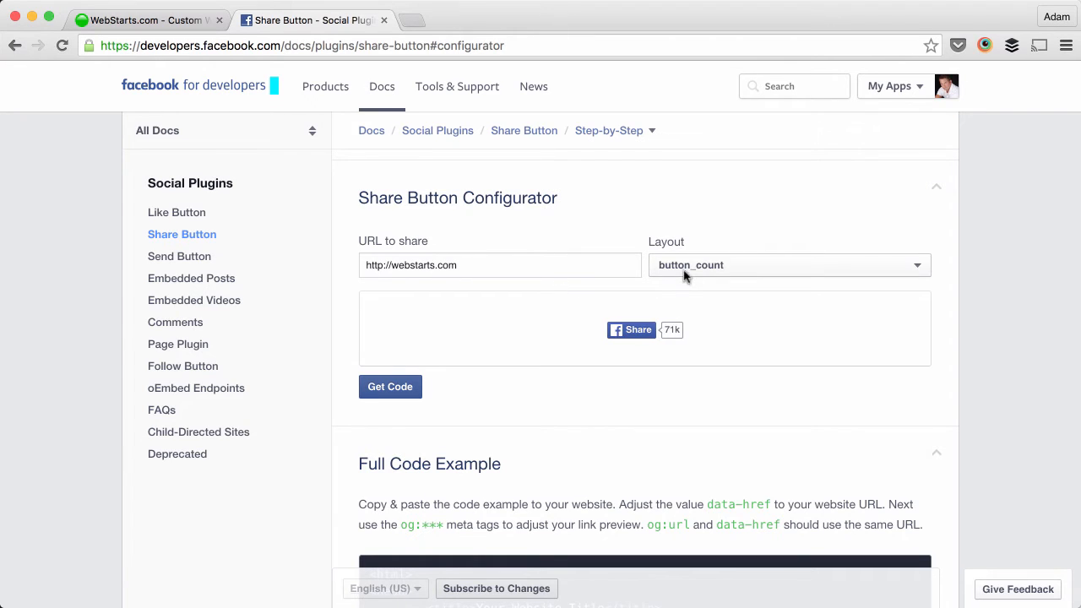
Review the Layout choices and keep the button_count layout that shows a count.
left_click(787, 263)
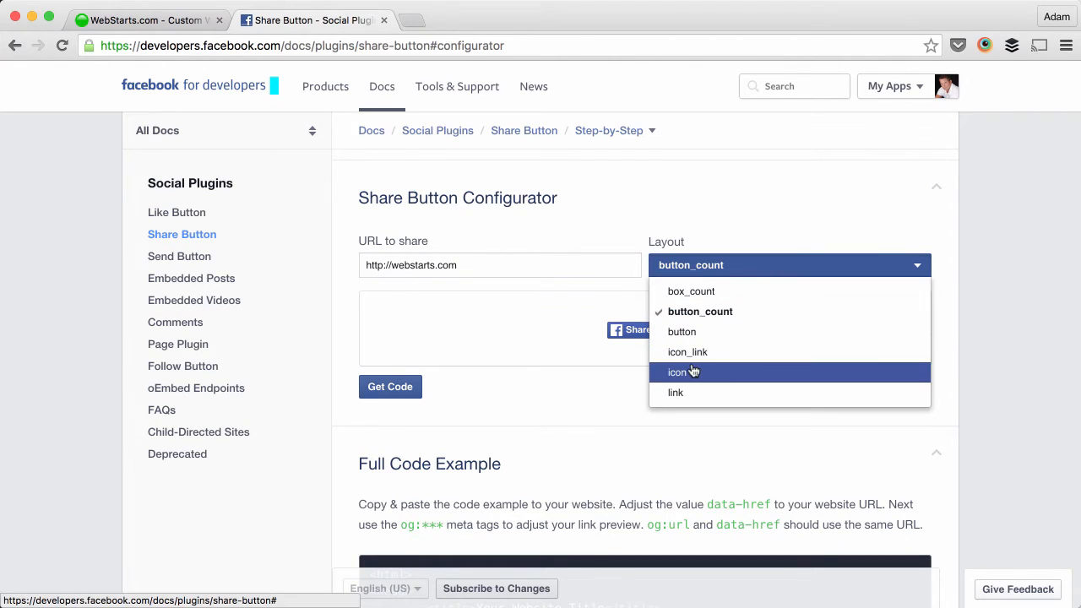
mouse_move(583, 322)
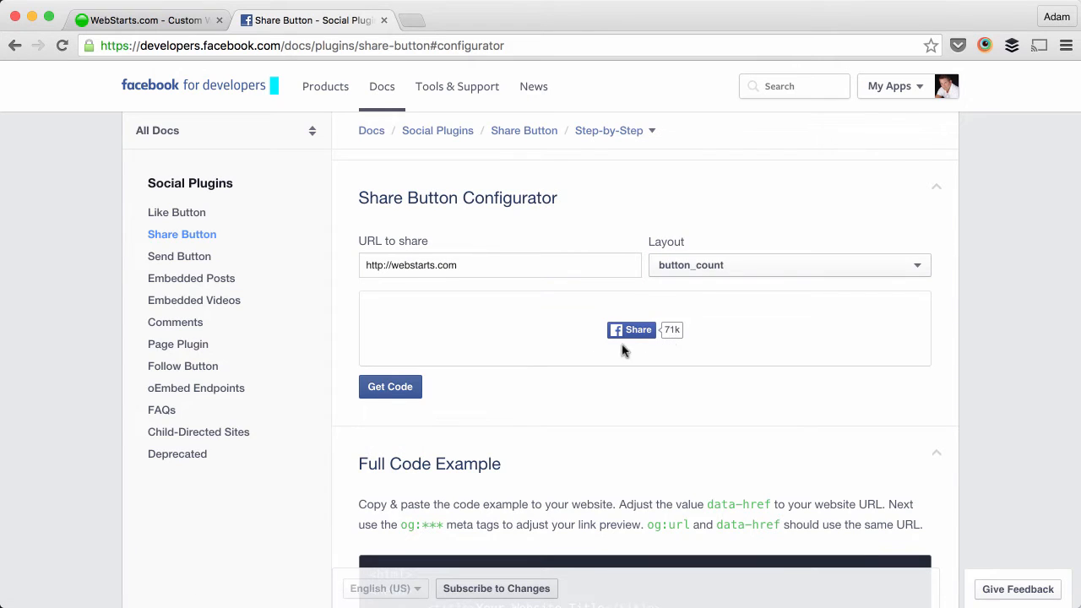
left_click(787, 263)
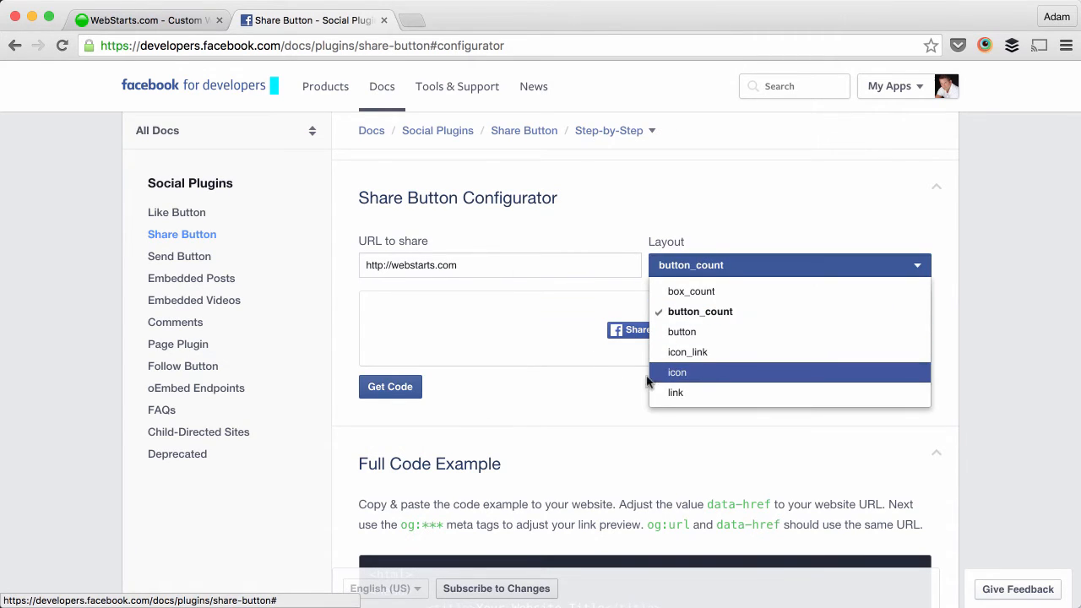
Generate the plugin code with Get Code and copy the SDK script snippet.
left_click(390, 387)
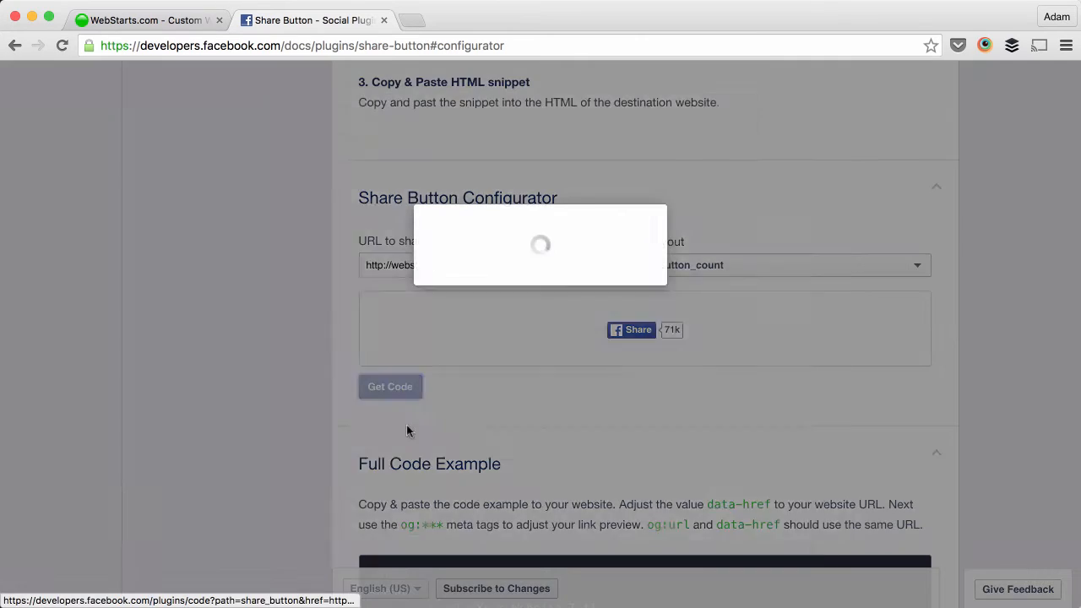
left_click(390, 385)
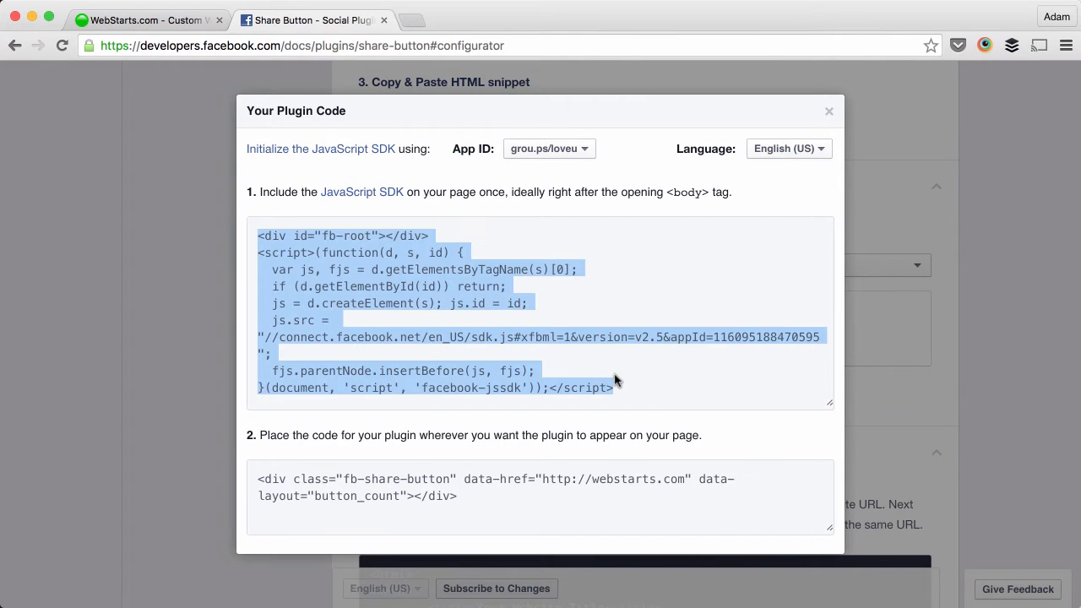
mouse_move(351, 304)
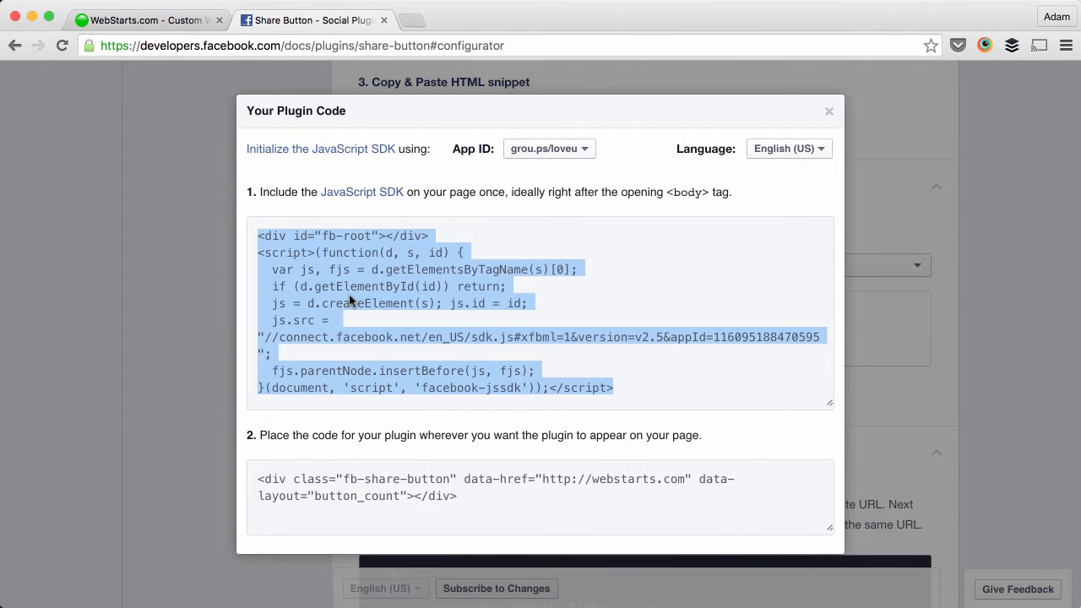
right_click(351, 303)
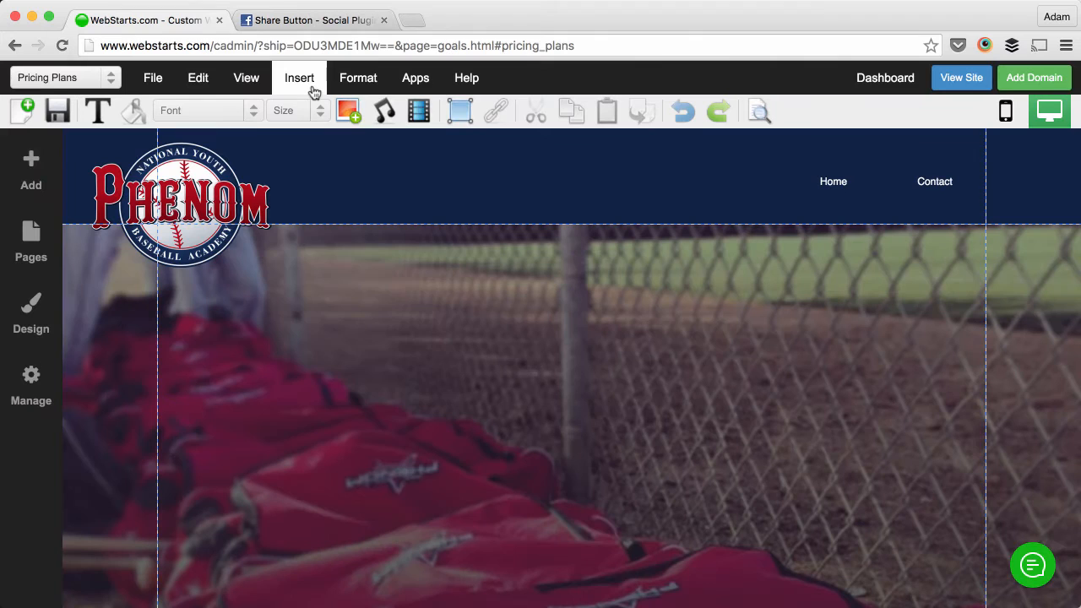
Insert an HTML Code element, paste the SDK script, and fetch the second snippet from Facebook.
left_click(299, 77)
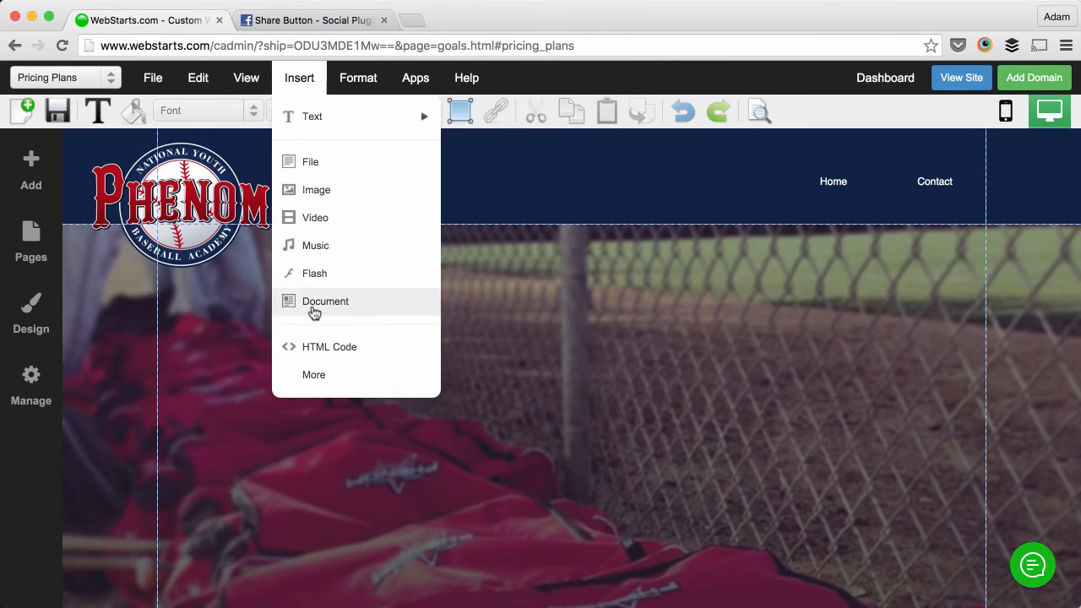
left_click(330, 346)
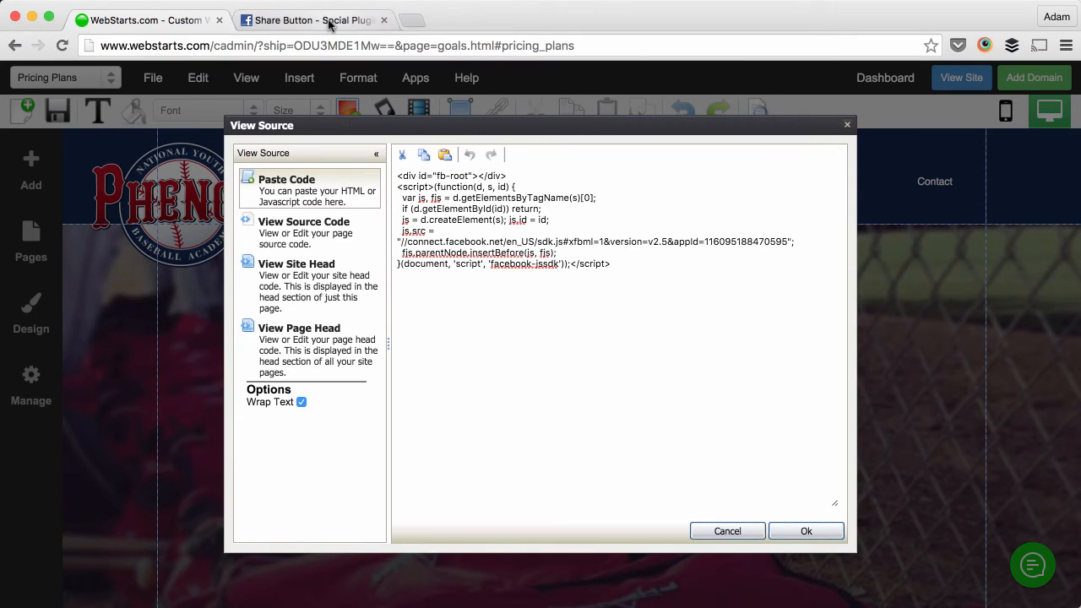
left_click(309, 20)
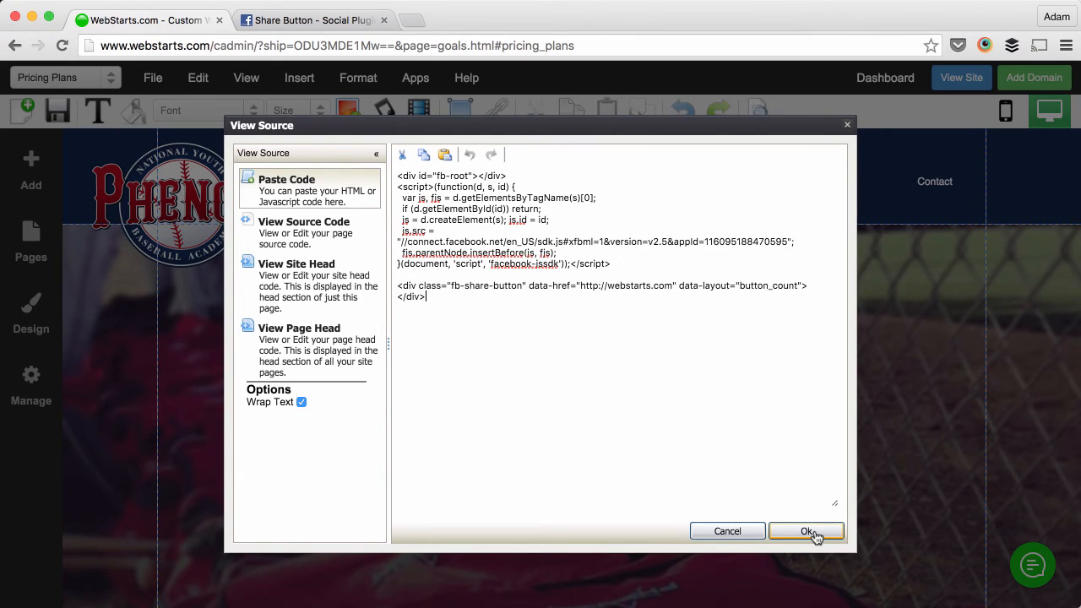
Apply the code, move the 71k share button to the top right, and accept the guidelines warning.
left_click(805, 530)
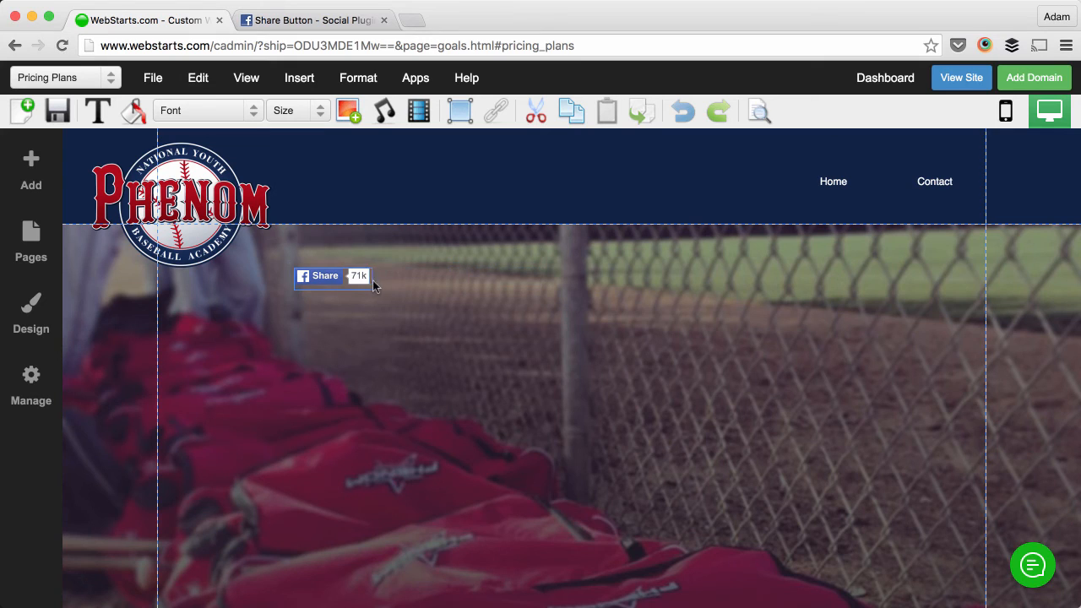
left_click(321, 277)
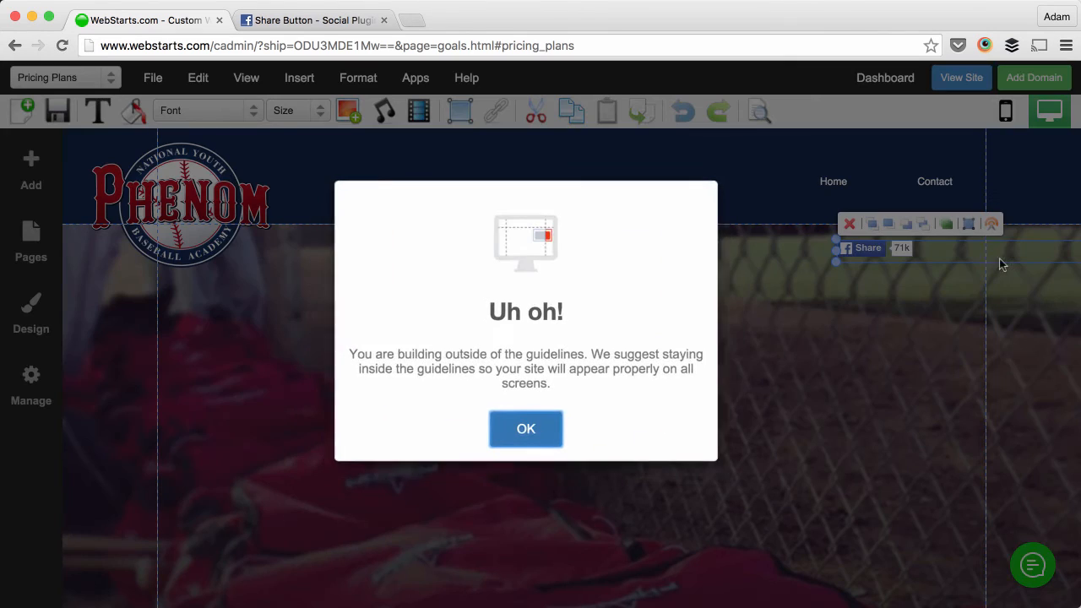
left_click(526, 429)
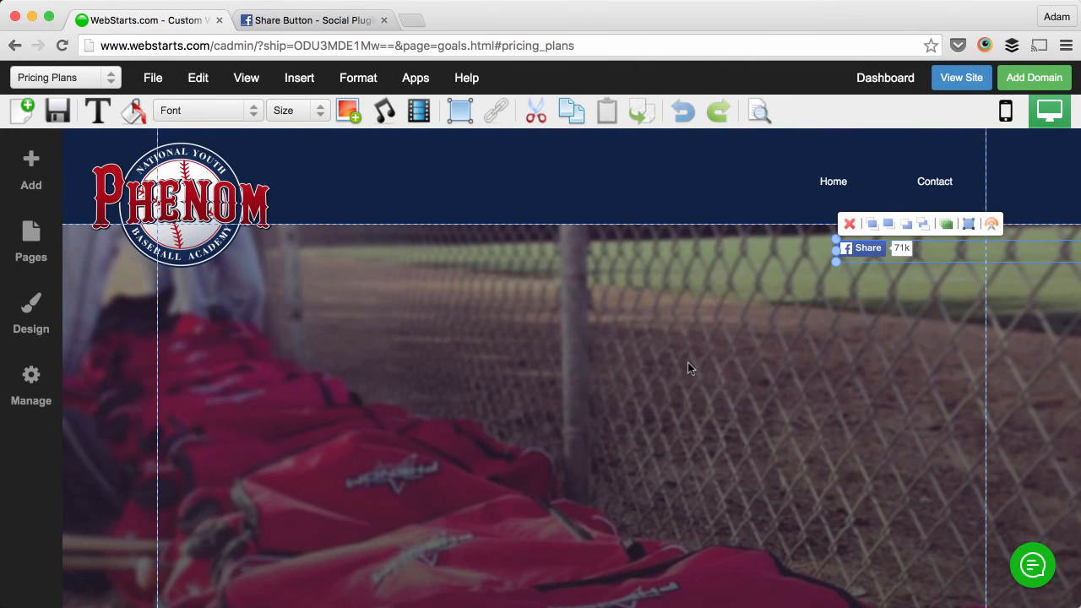